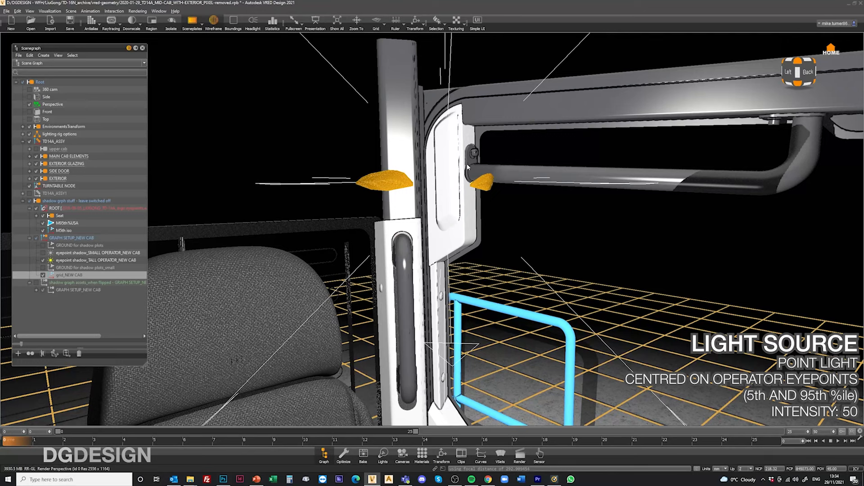
mouse_move(386, 189)
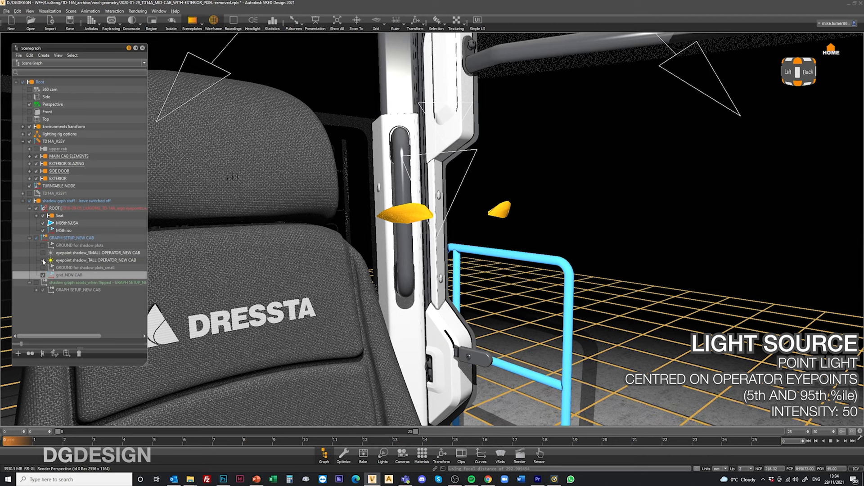
Step: Select the eyepoint shadow_TALL OPERATOR_NEW CAB light to view its settings (intensity 50)
click(43, 261)
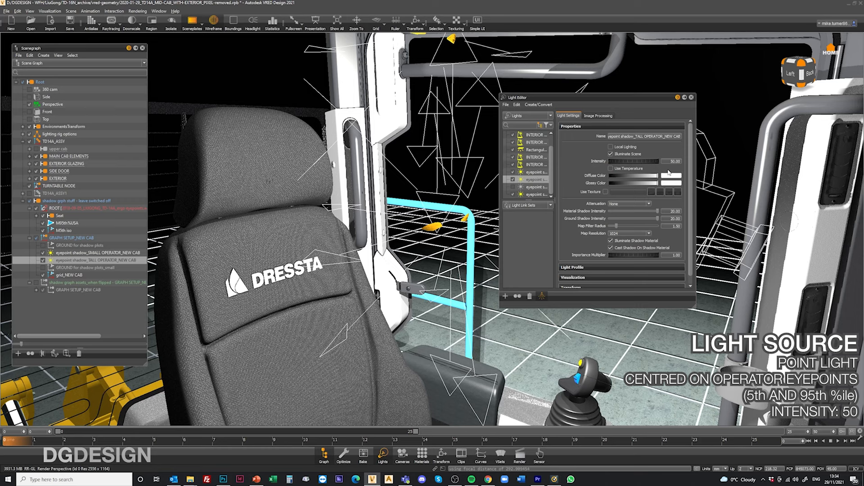
mouse_move(669, 175)
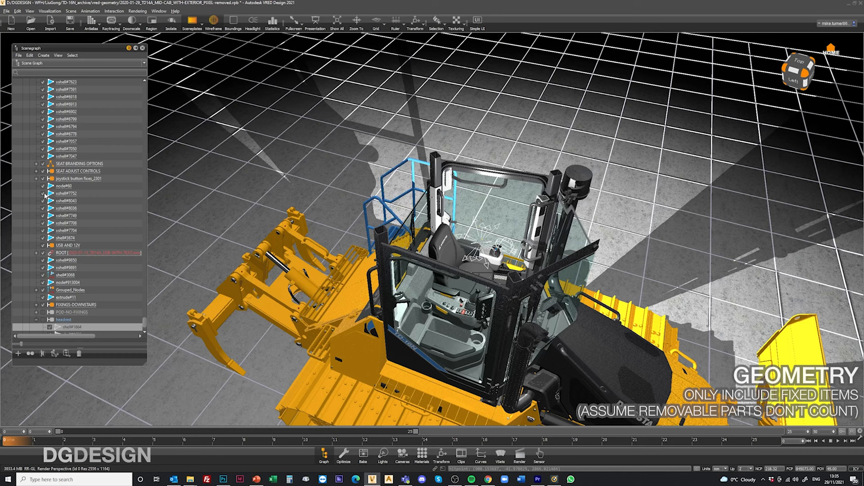
Step: Scroll the viewport to frame the whole dozer and its cab shadows on the grid
scroll(up, 3)
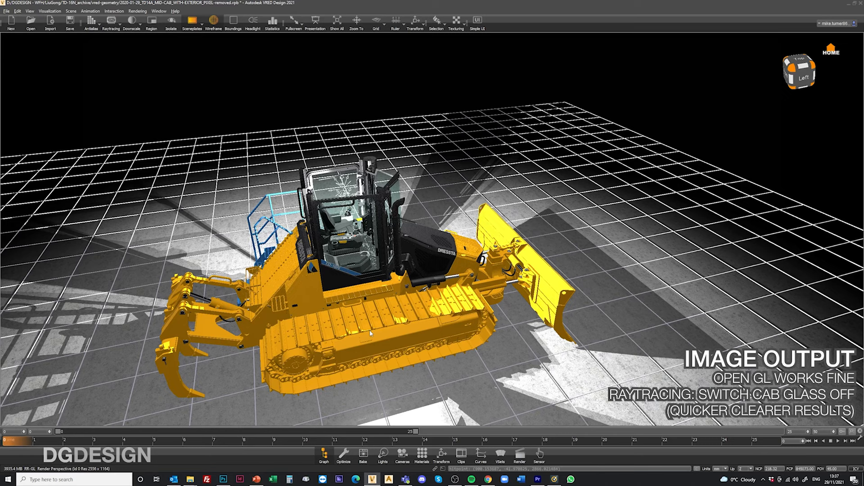
mouse_move(356, 292)
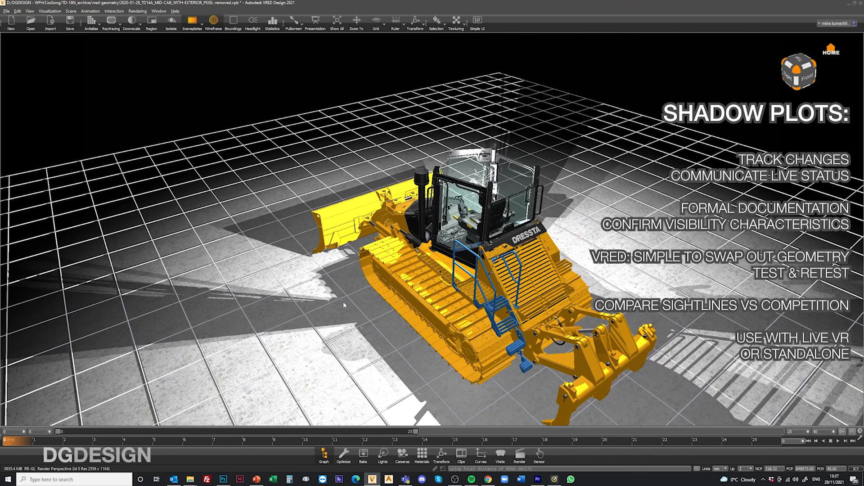
mouse_move(335, 294)
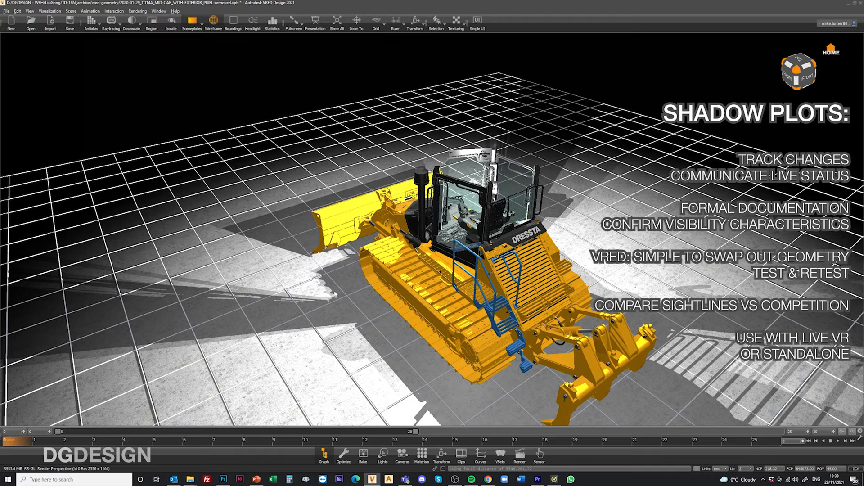